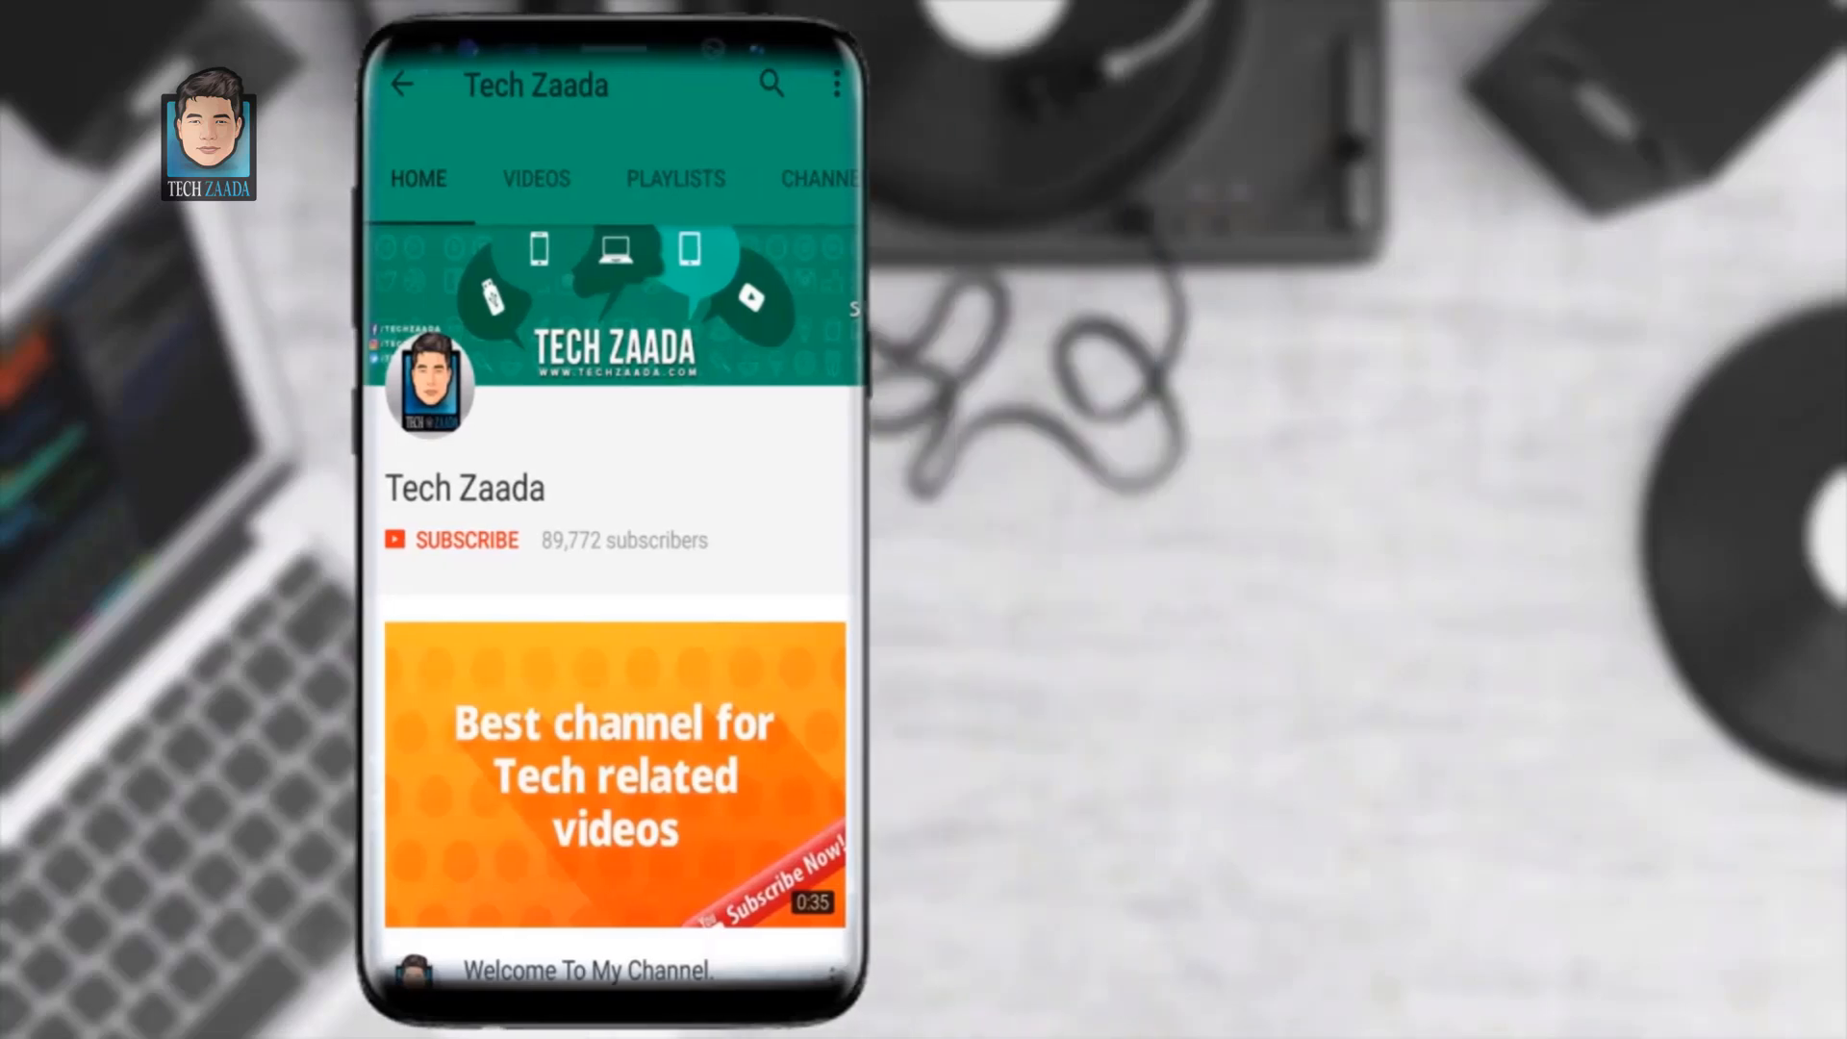
Let the Tech Zaada YouTube intro finish so the Windows desktop shows.
{"action": "left_click", "coordinate": [466, 539]}
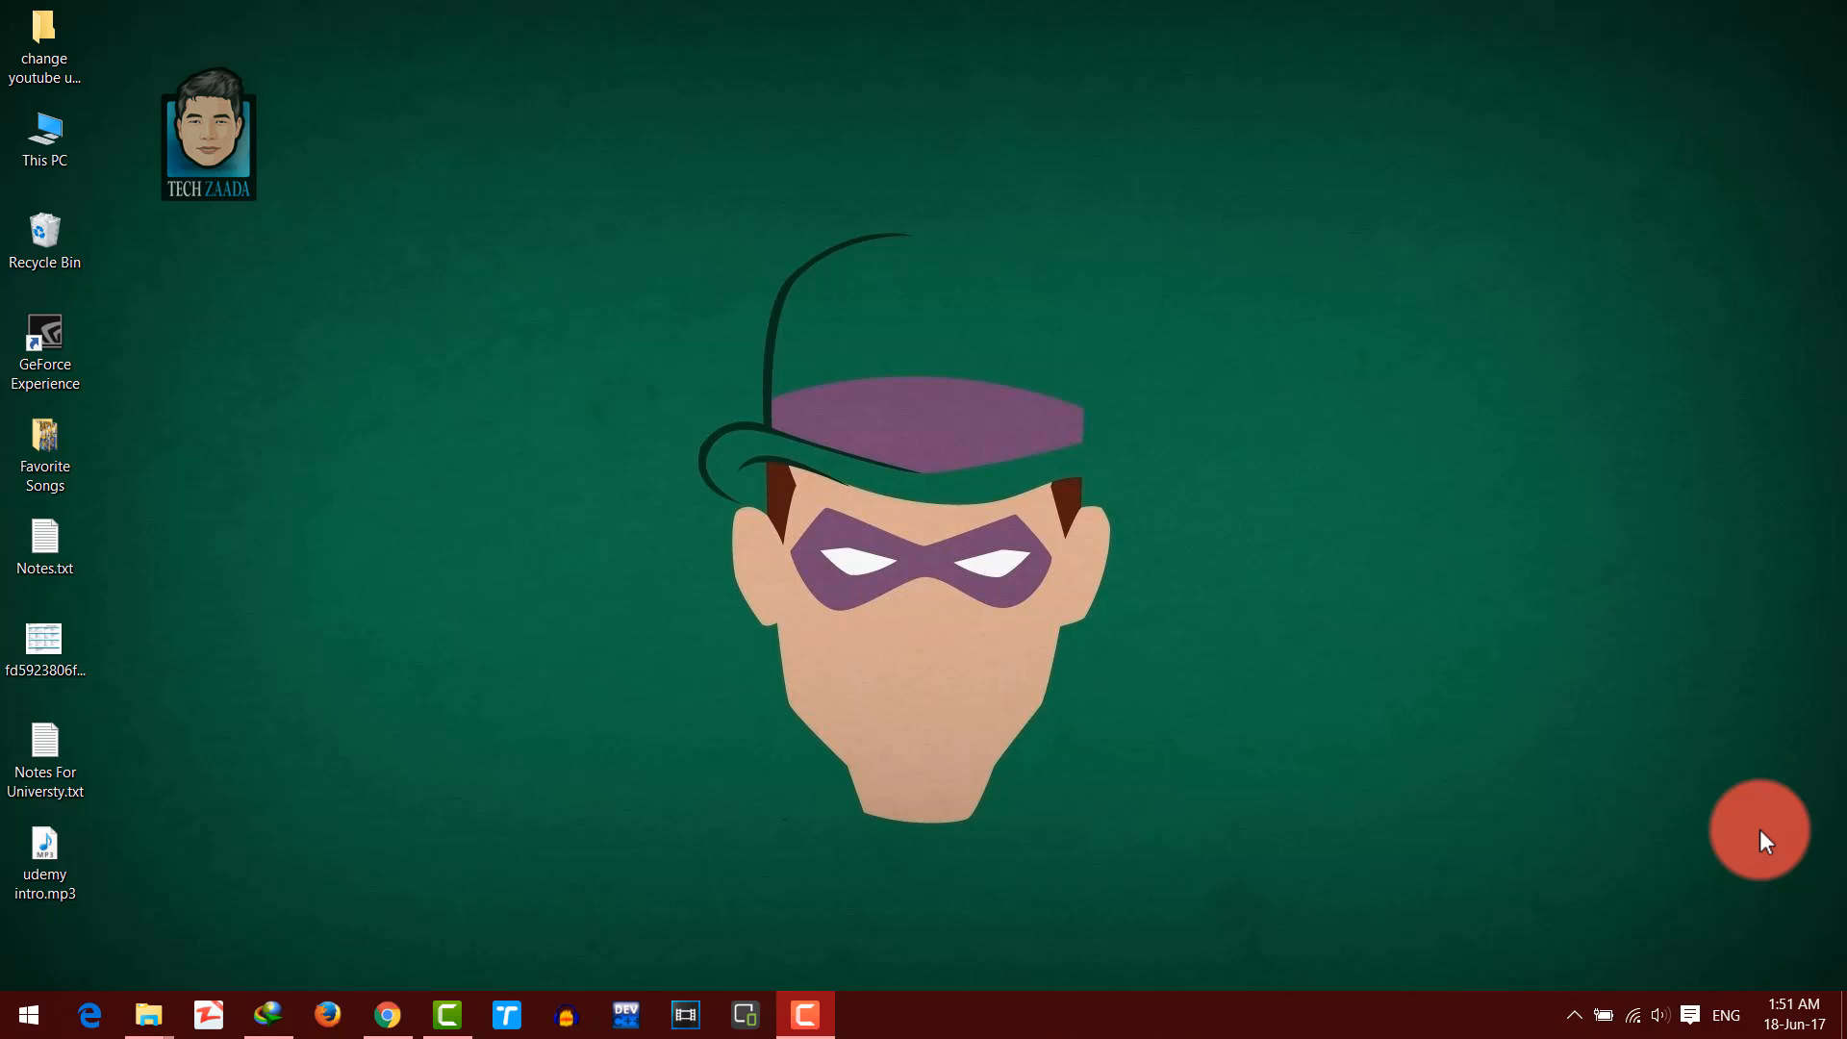
{"action": "mouse_move", "coordinate": [367, 677]}
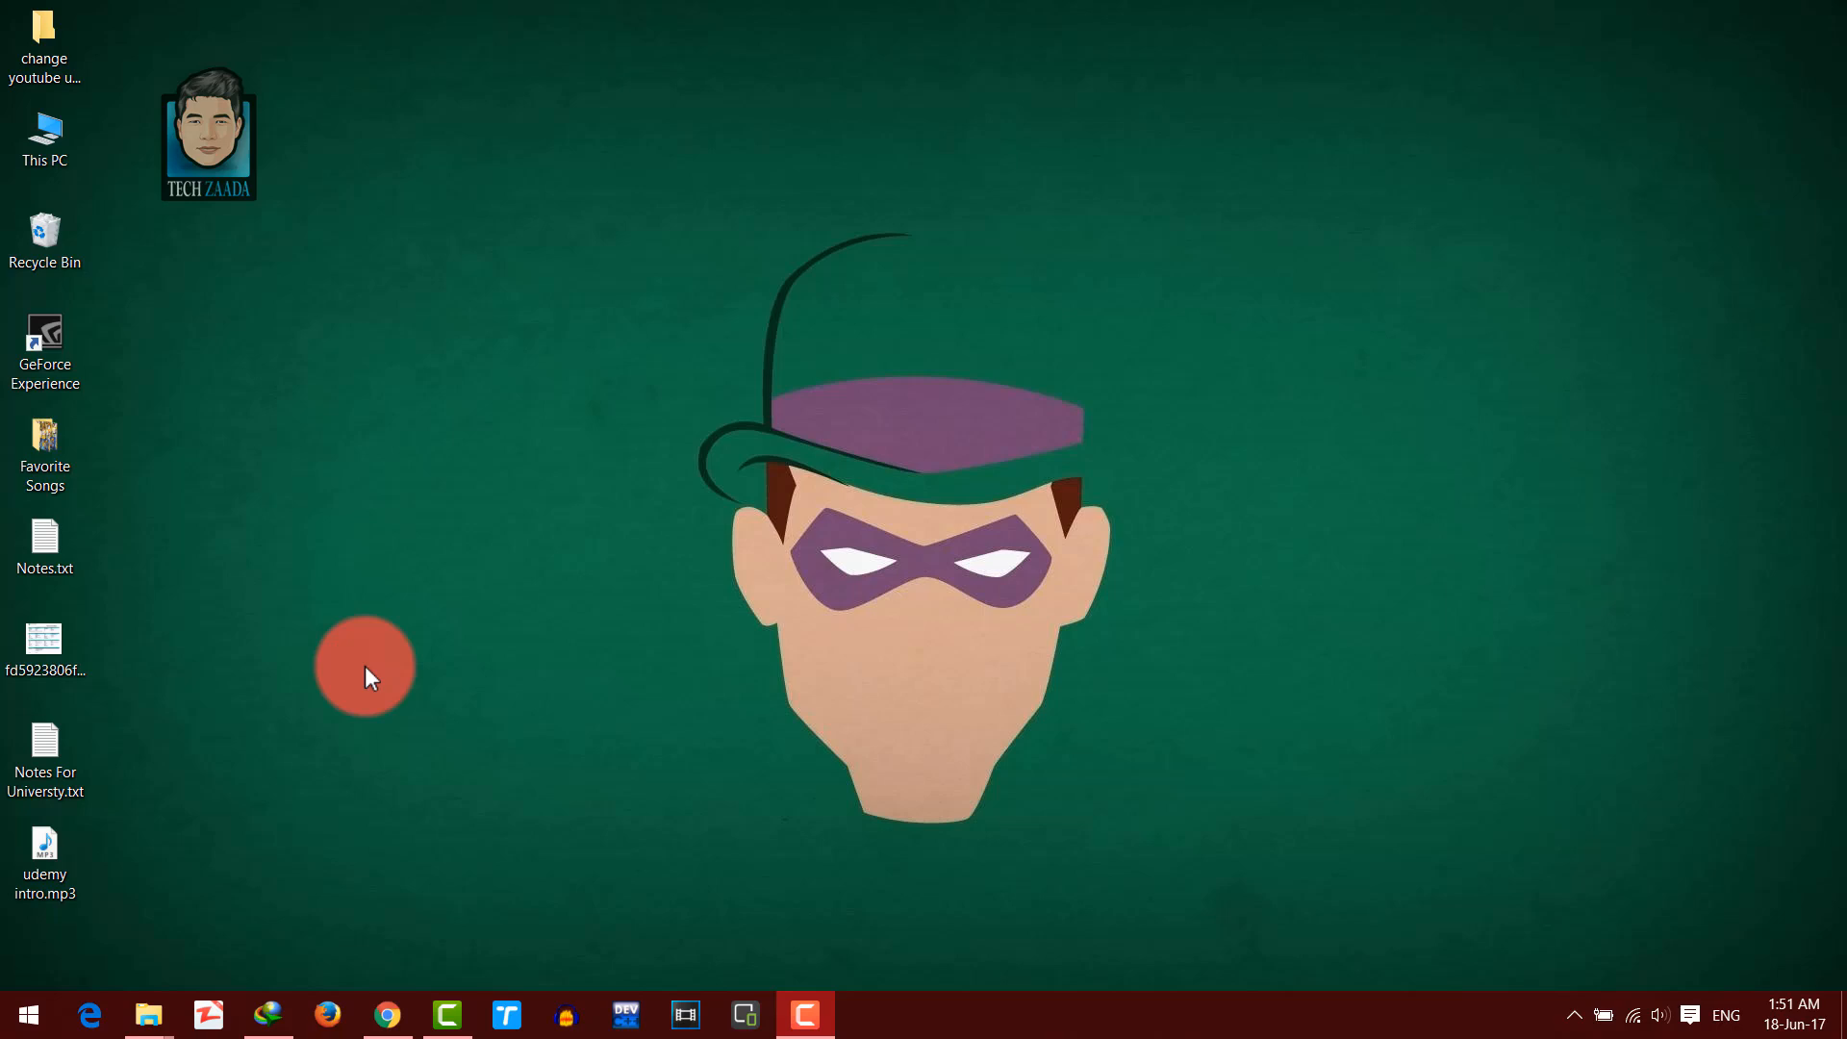
Run msinfo32 from the Run dialog to open System Information.
{"action": "key", "text": "Win+r"}
{"action": "type", "text": "msinfo32"}
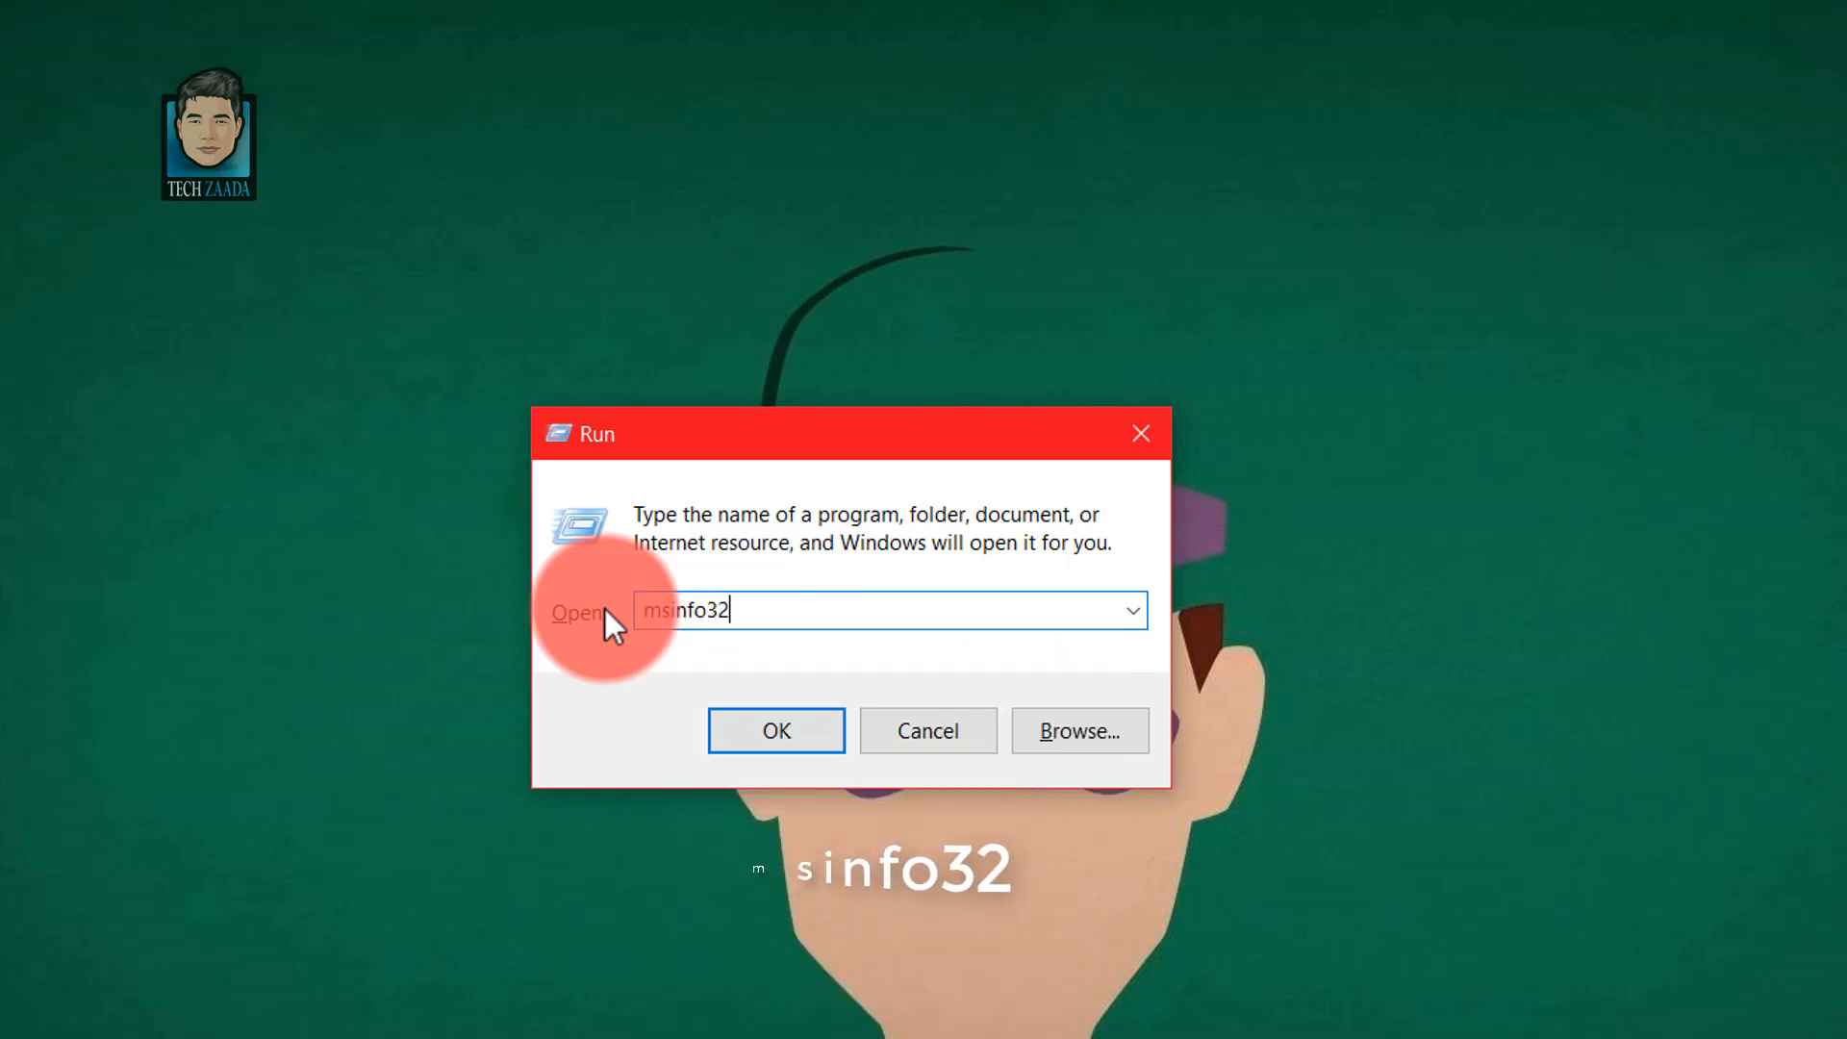
{"action": "left_click", "coordinate": [775, 730]}
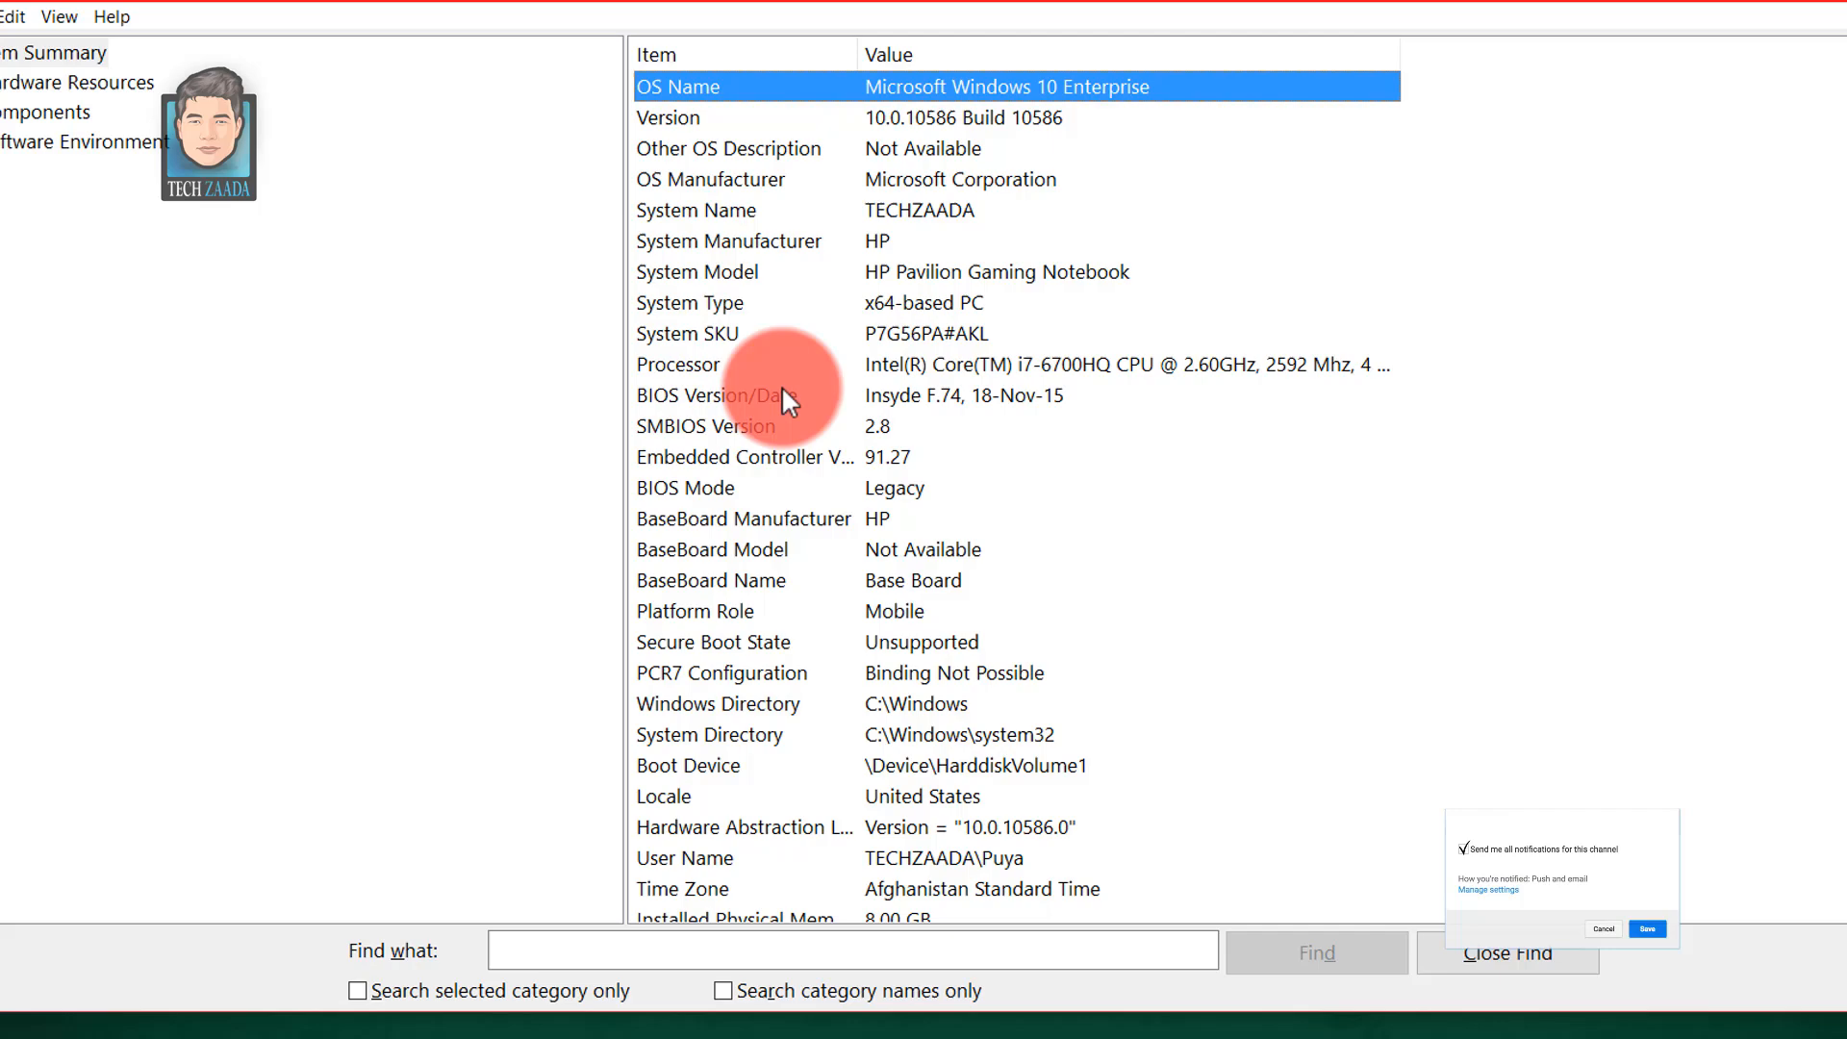
{"action": "mouse_move", "coordinate": [692, 345]}
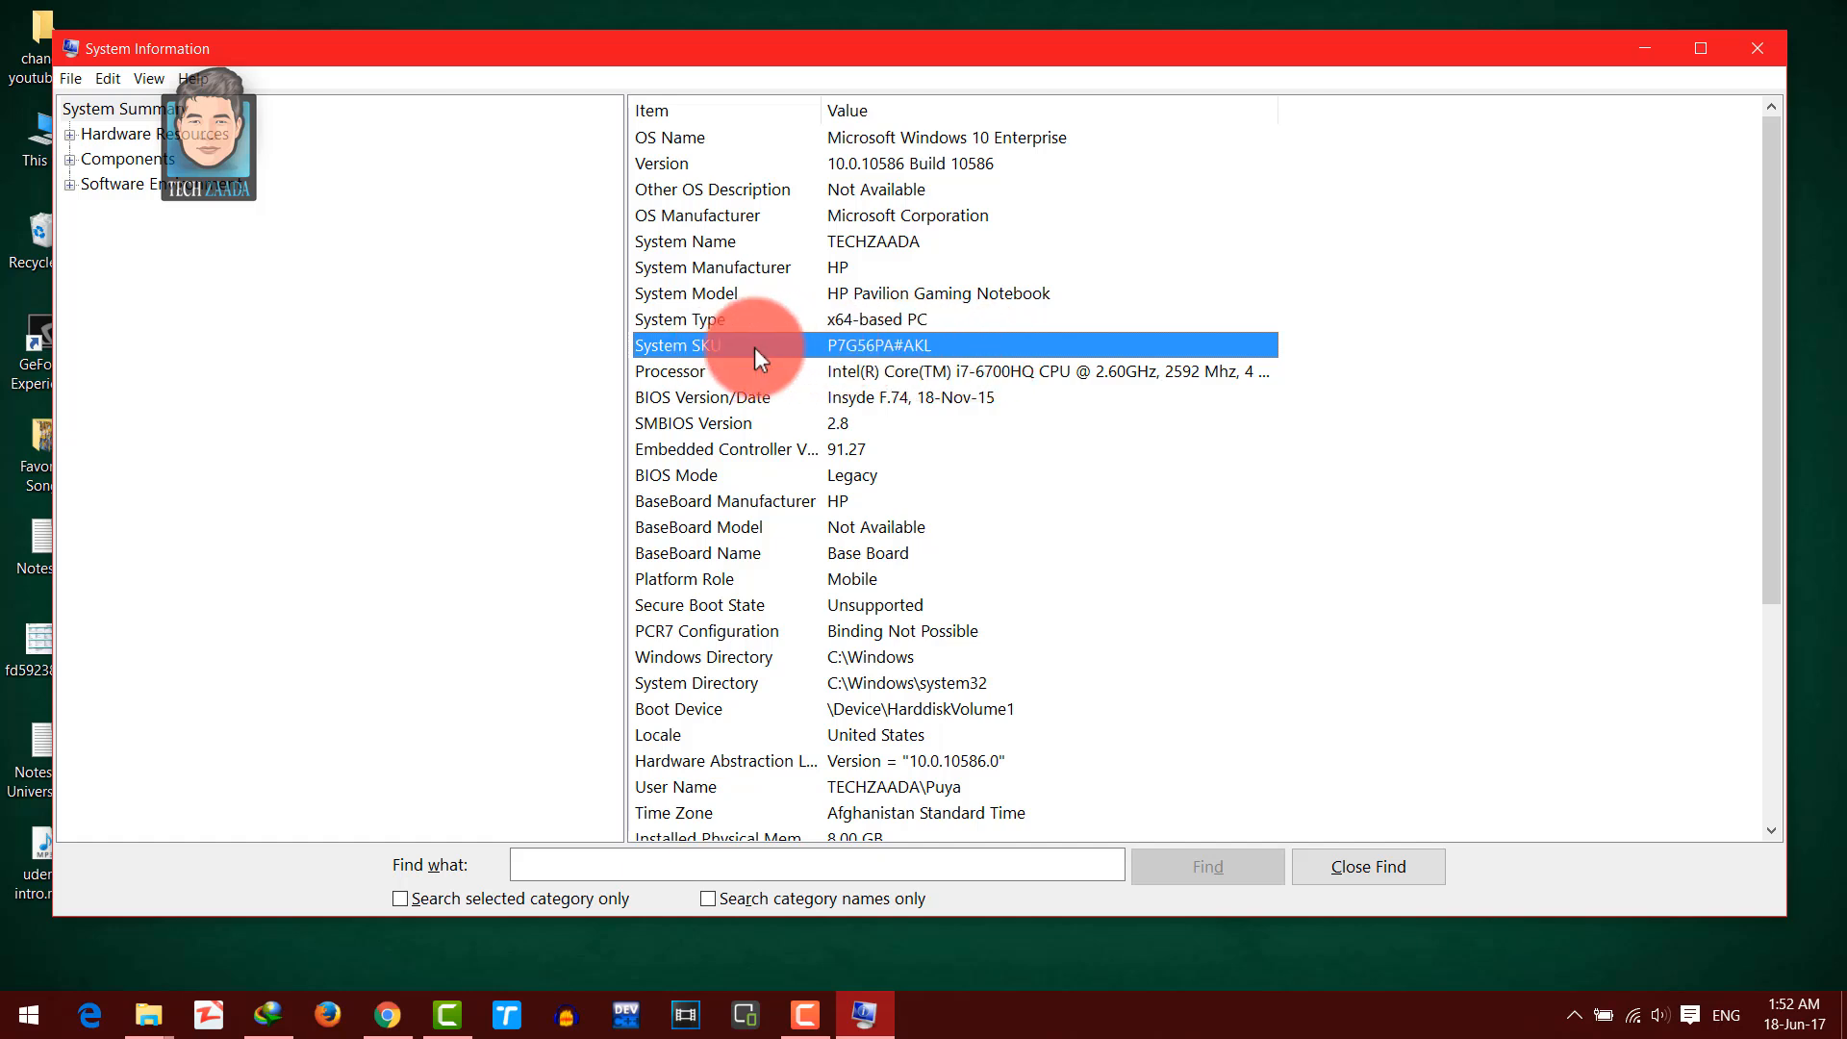
{"action": "mouse_move", "coordinate": [972, 357]}
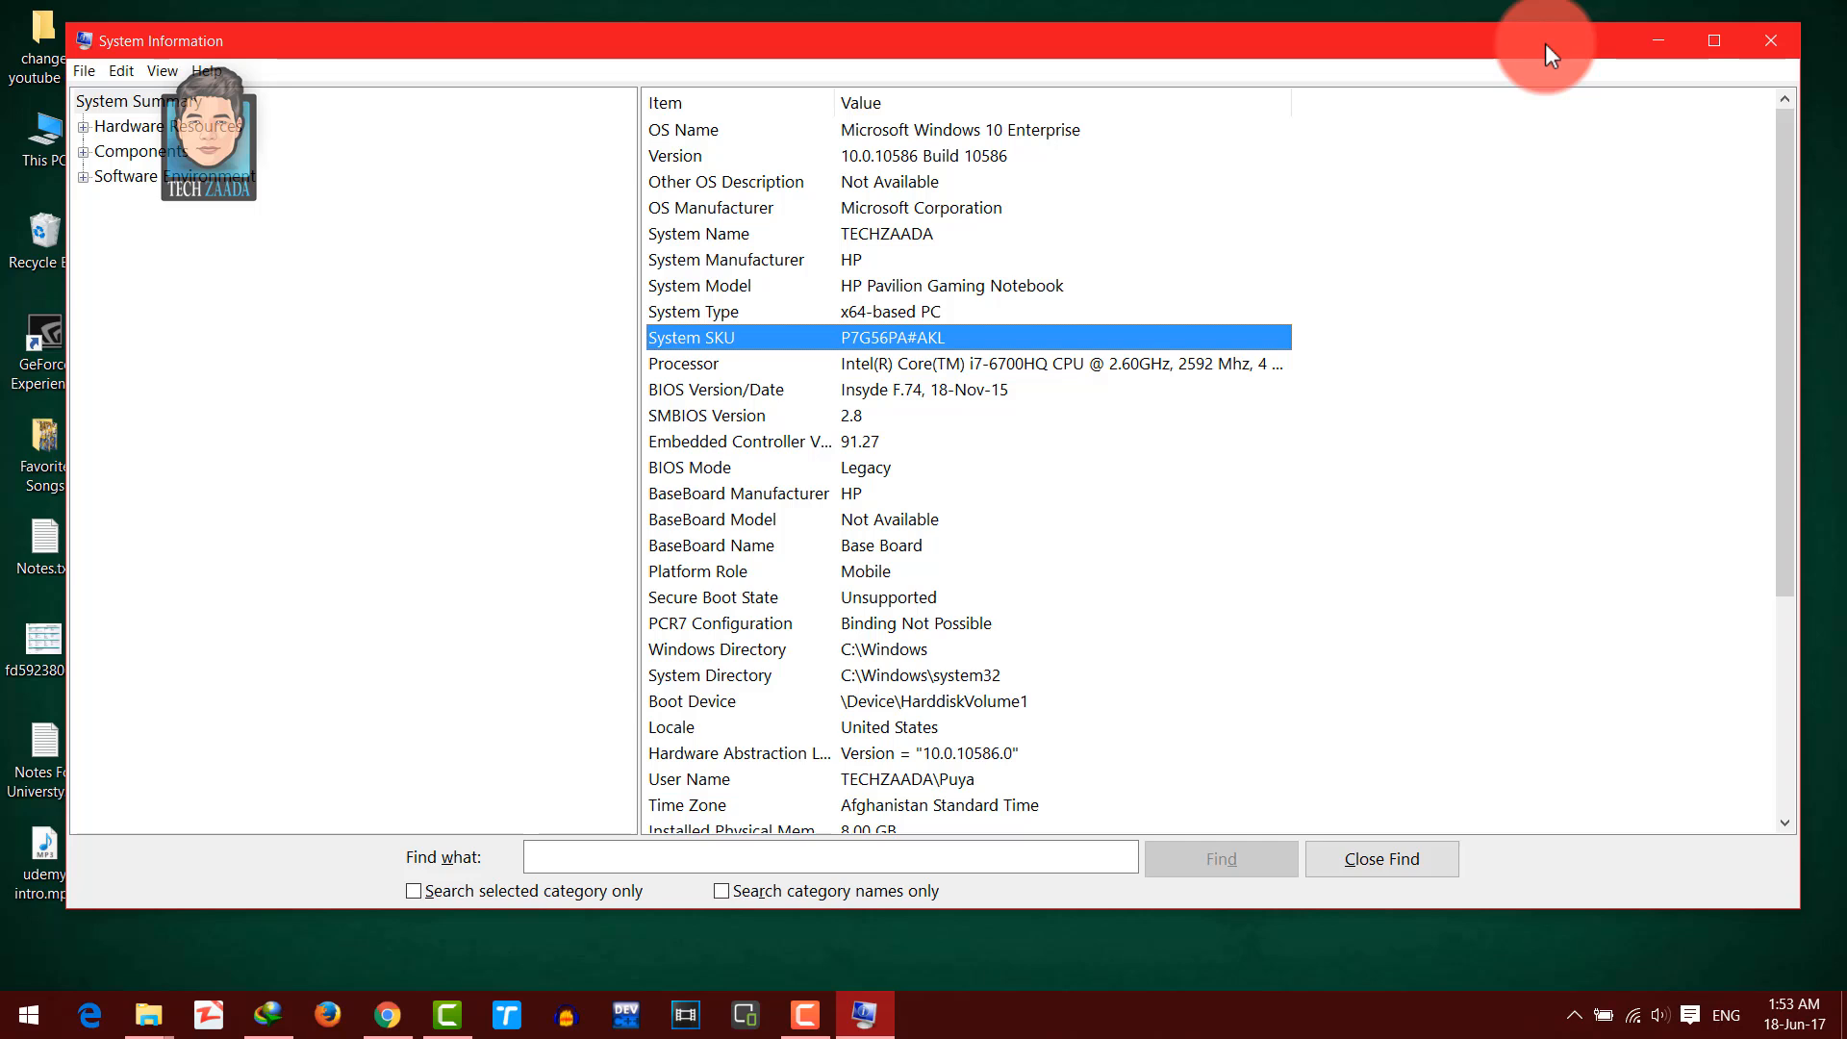
{"action": "mouse_move", "coordinate": [1647, 45]}
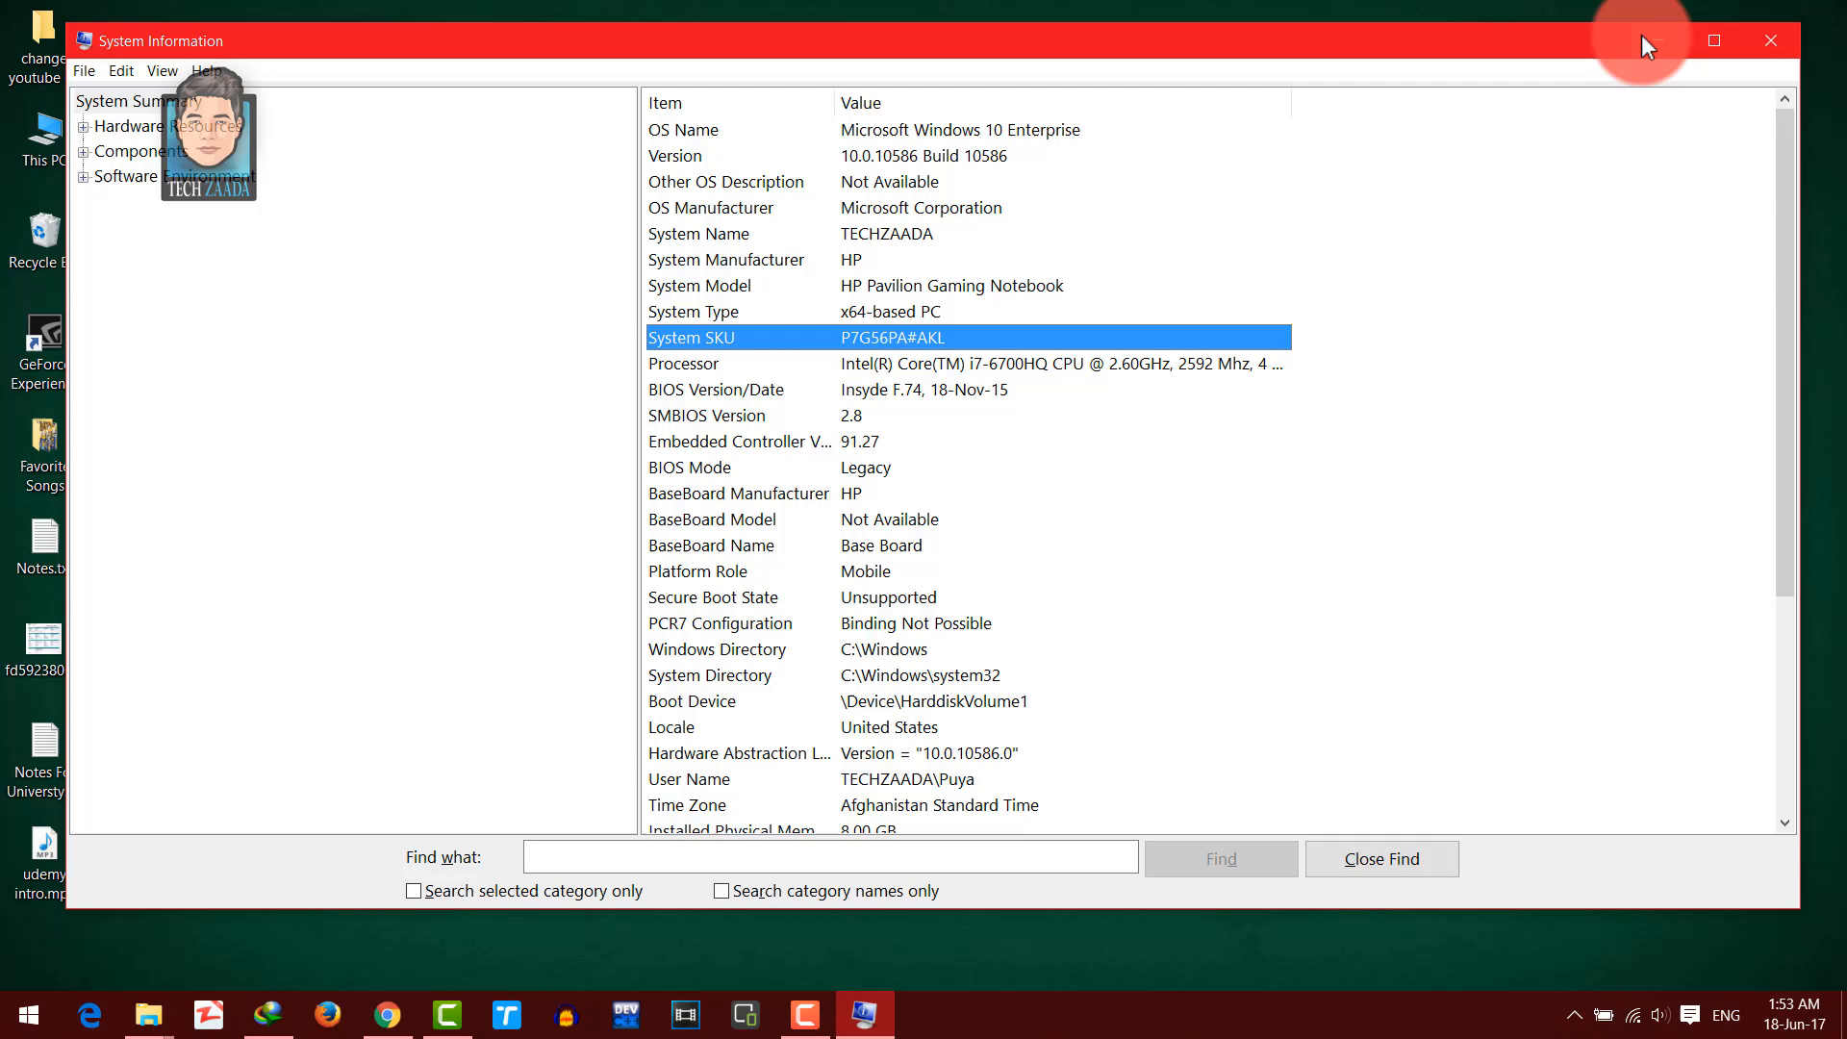